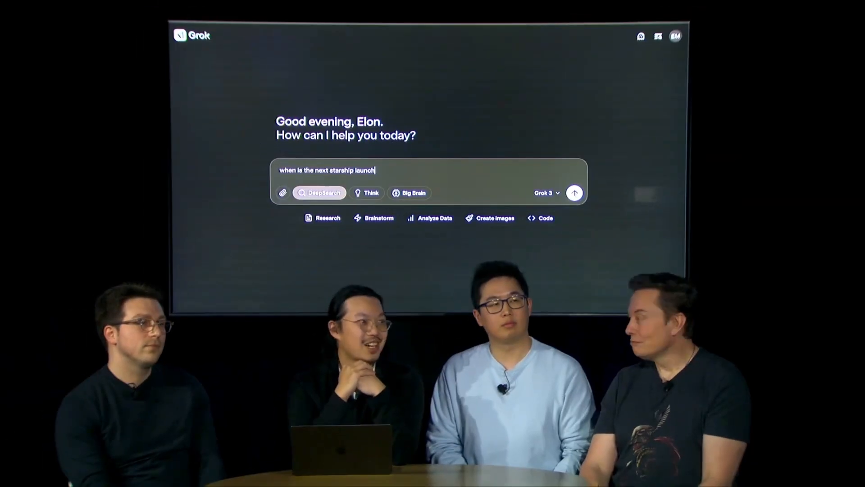
# - Bring up Grok 3's two-agent support team Python code and its install and API key setup steps
pyautogui.click(575, 193)
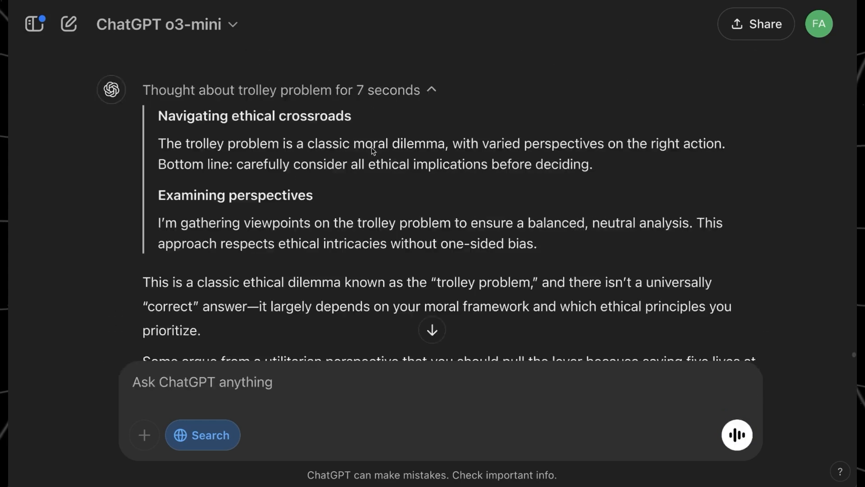
pyautogui.click(221, 382)
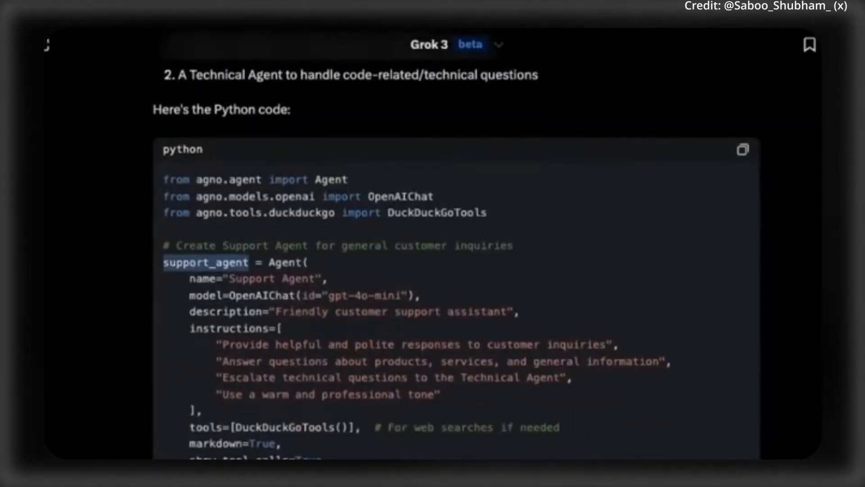
pyautogui.scroll(-3)
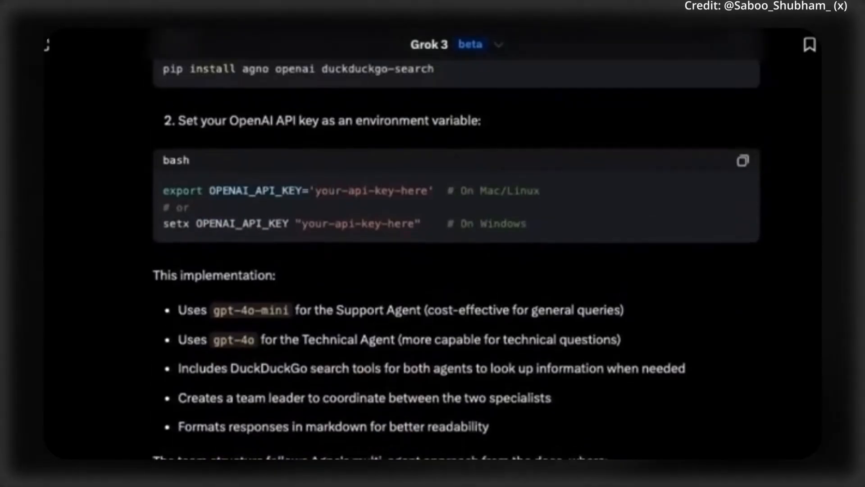